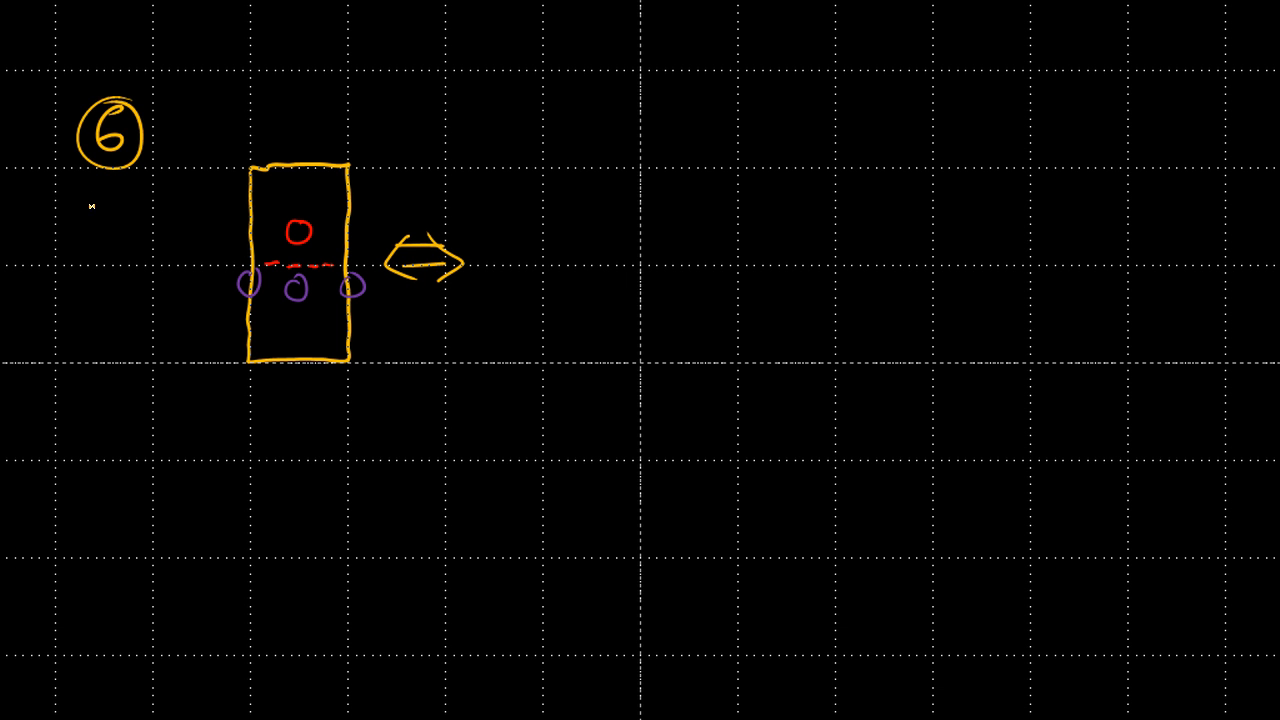
Sketch a short pen stroke extending the cell diagram beneath the circled 6.
left_click_drag(180, 130, 245, 125)
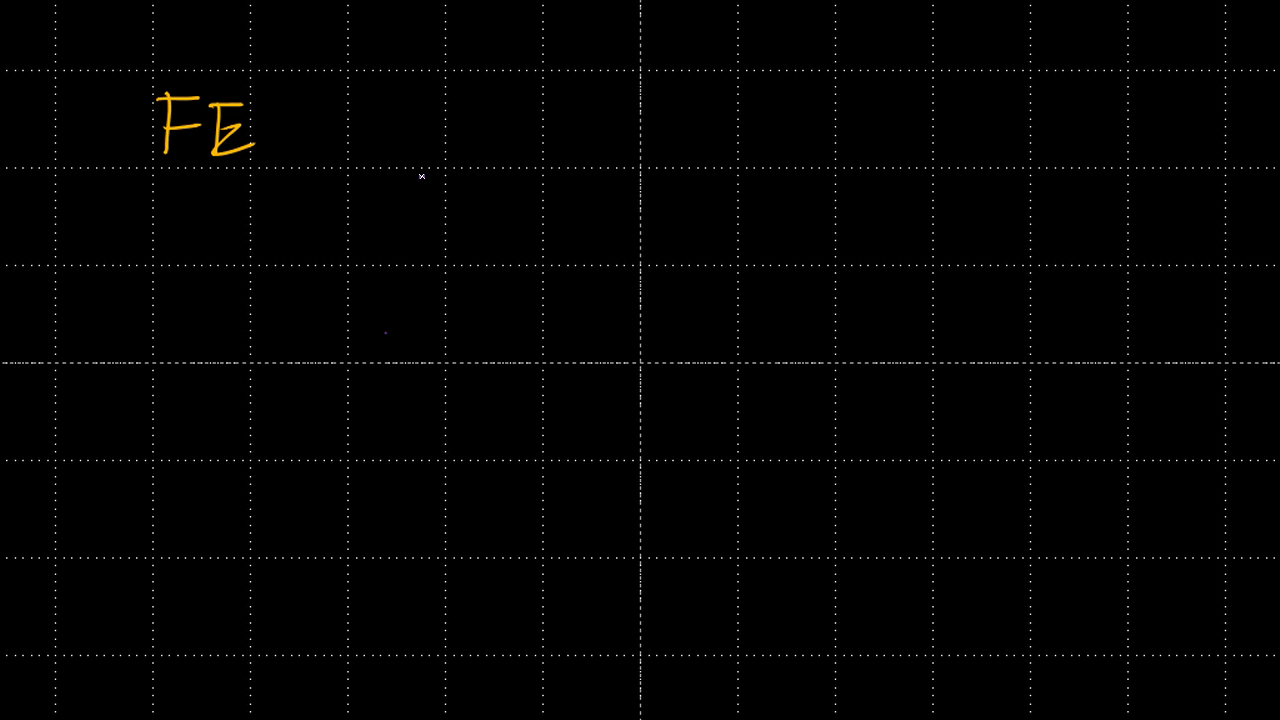
mouse_move(384, 319)
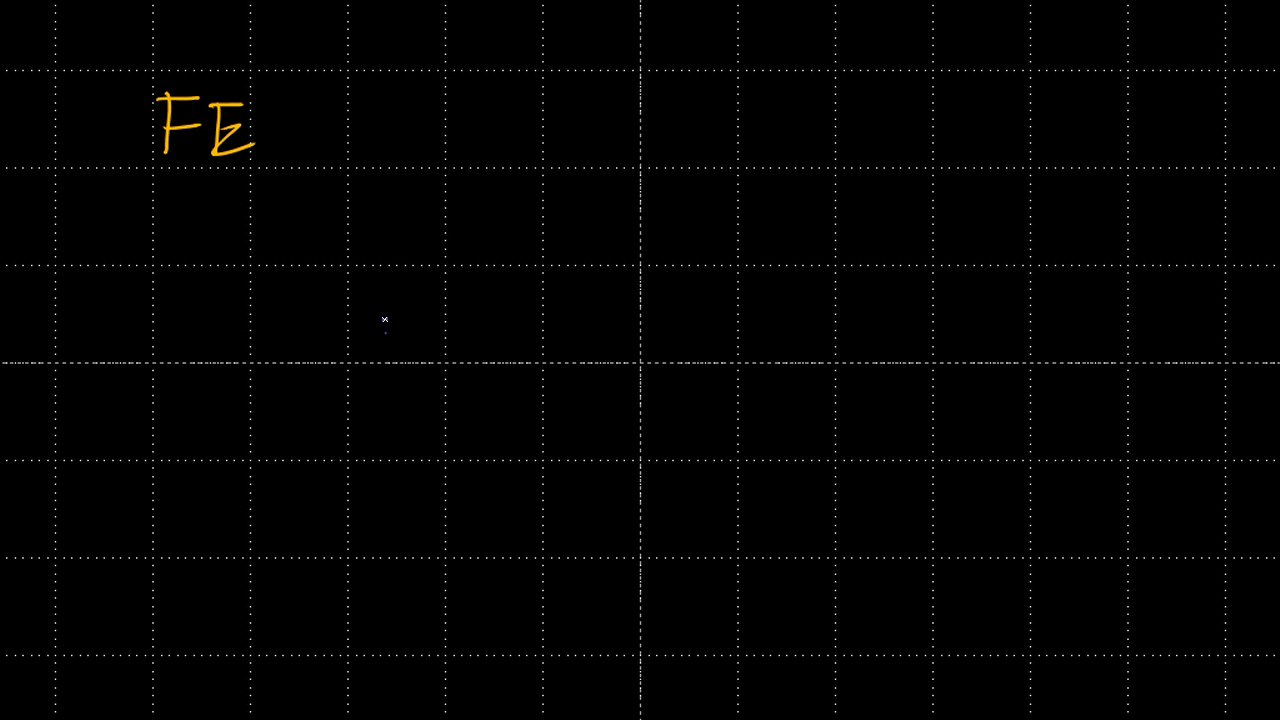